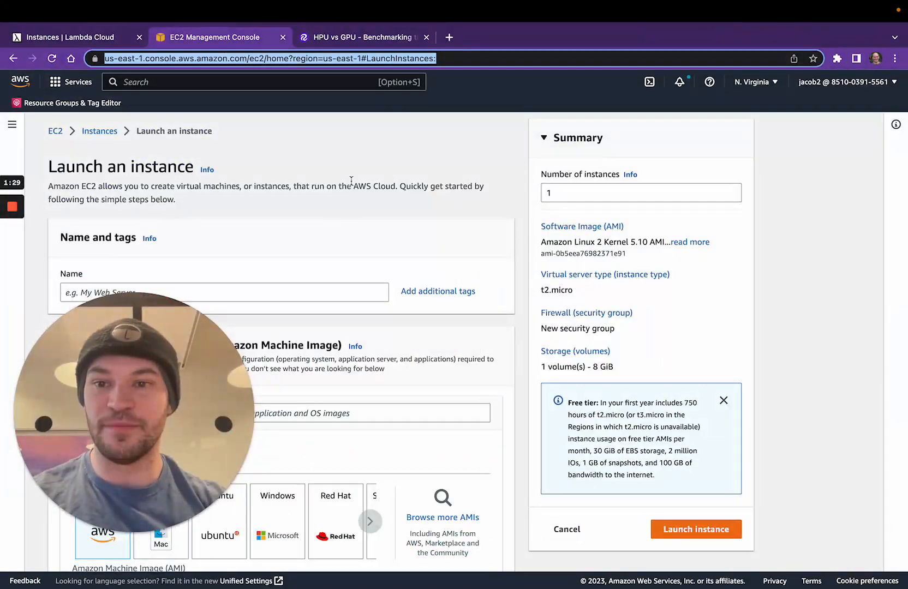
Step: Scroll the instance launch form and enter 'hab' in the AMI search field
scroll("down", 3)
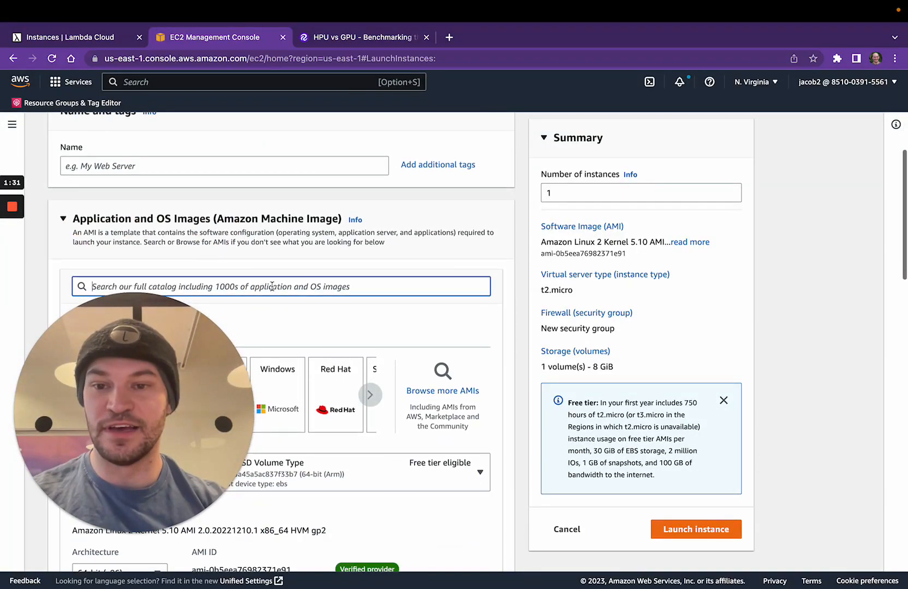
type("hab")
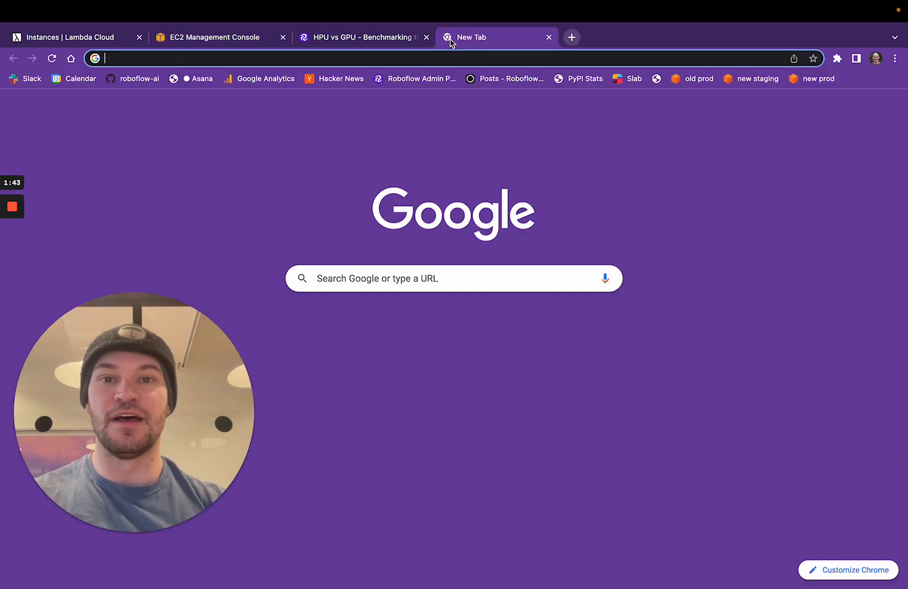
Step: Google 'habana pytorch' and open the 'PyTorch User Guide — Gaudi Documentation' result
left_click(231, 58)
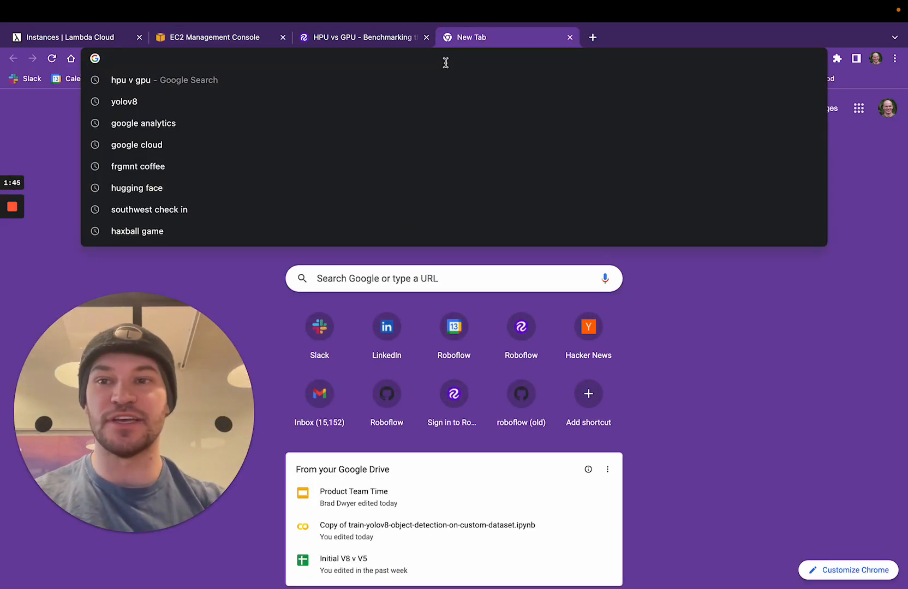
type("haban")
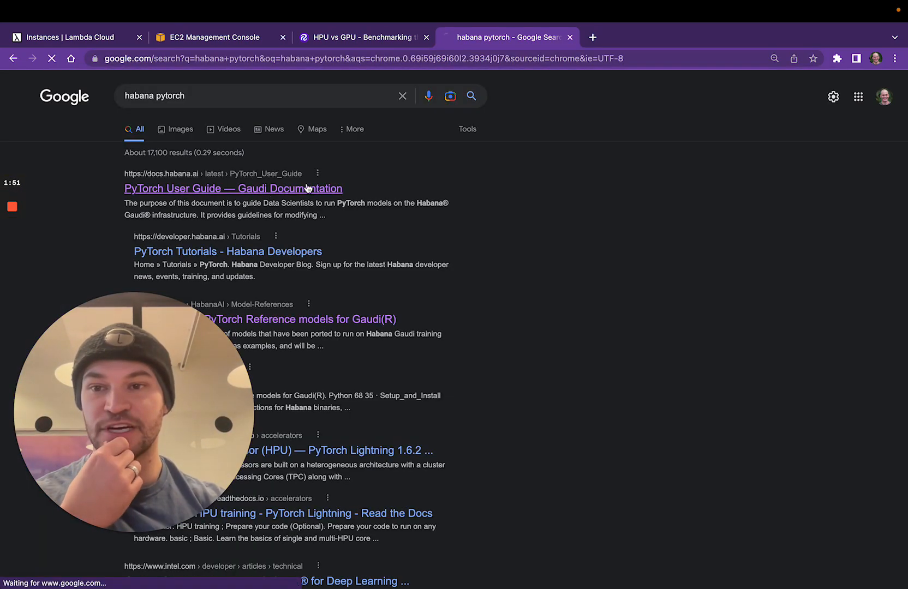
left_click(233, 188)
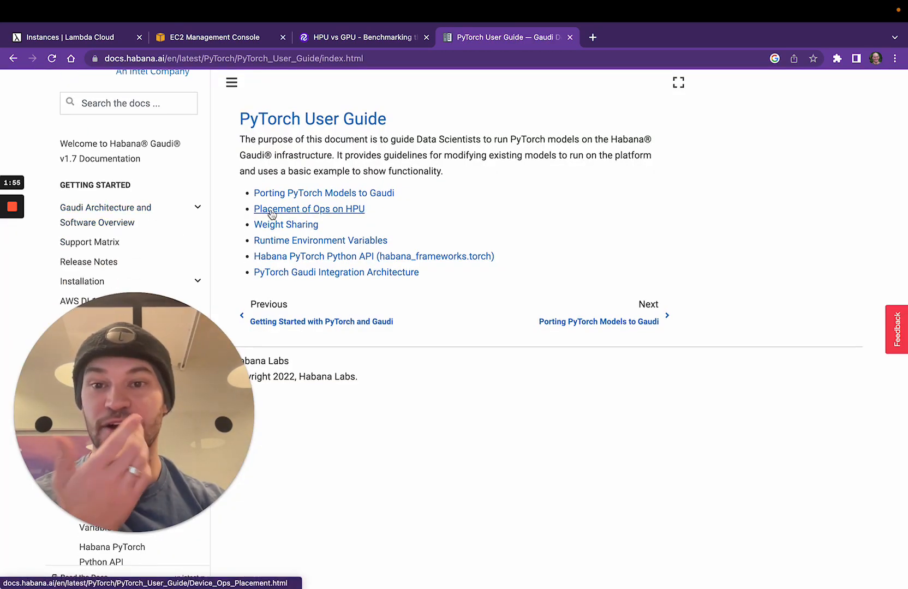
mouse_move(409, 217)
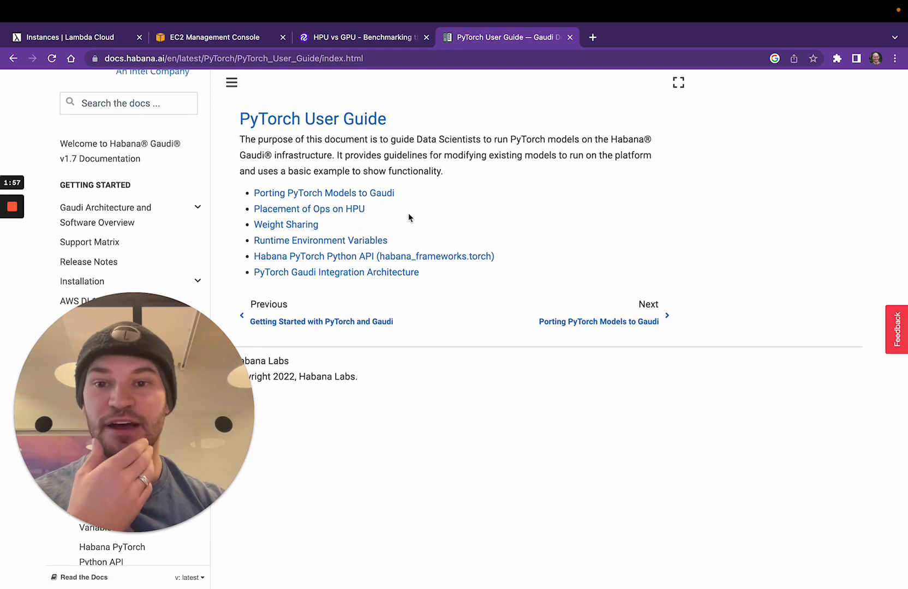
Step: Open 'Porting PyTorch Models to Gaudi' and highlight the torch.device("hpu") call
left_click(324, 192)
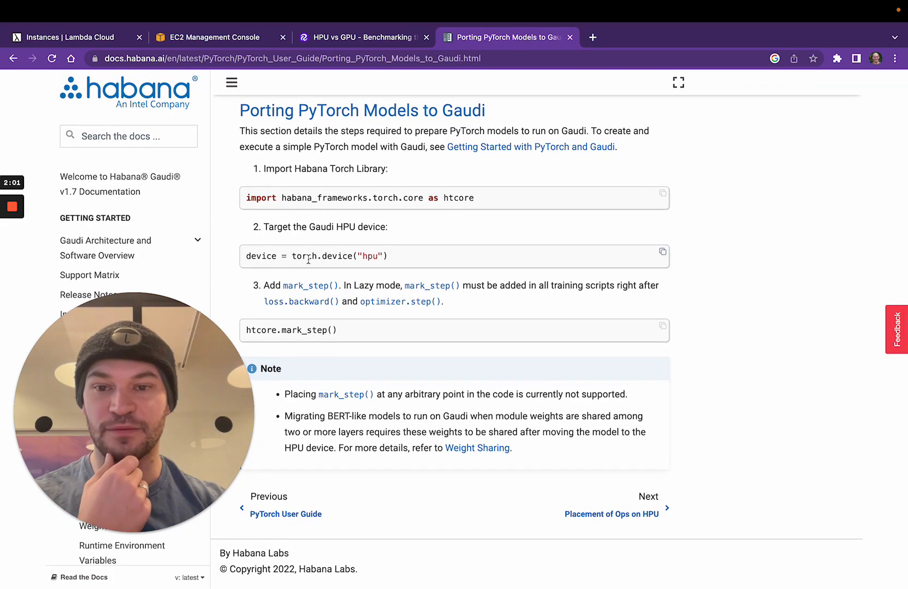
double_click(338, 256)
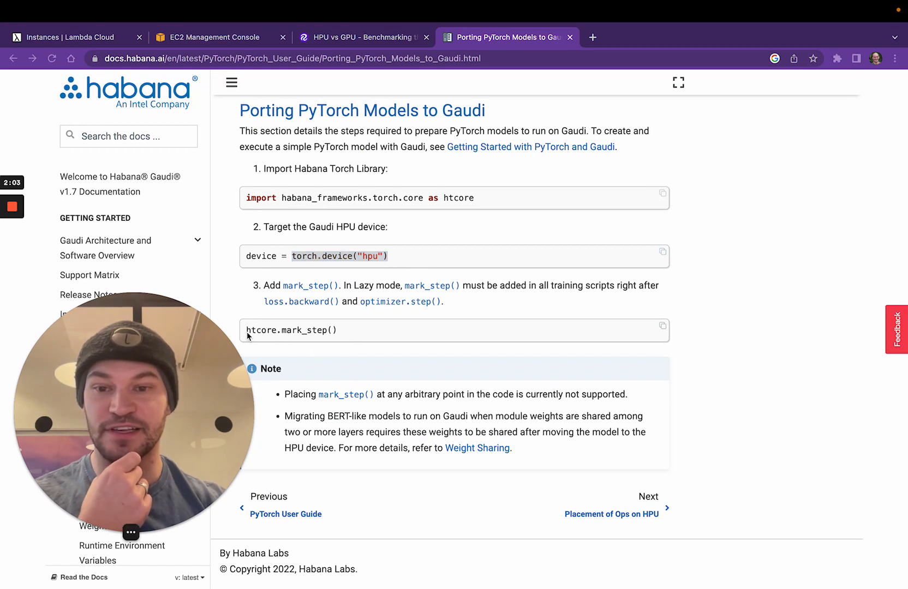
double_click(339, 256)
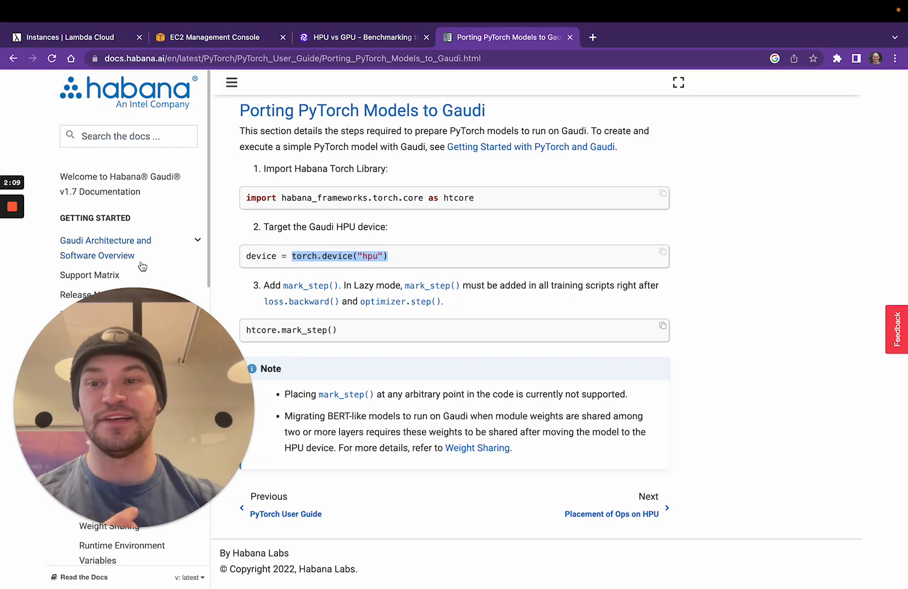
mouse_move(483, 361)
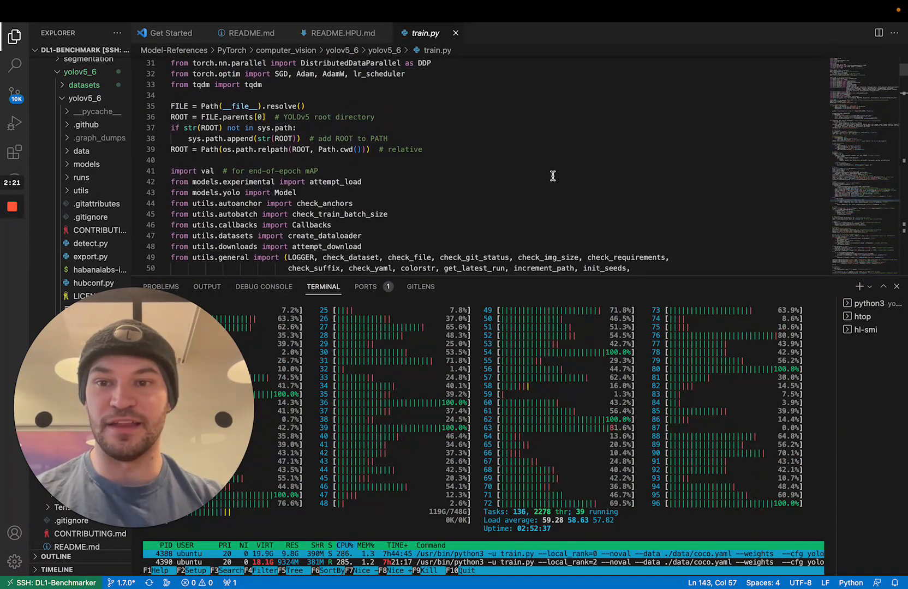
Step: Search train.py for 'habana' imports and display the hl-smi HPU monitor in the terminal
scroll("down", 3)
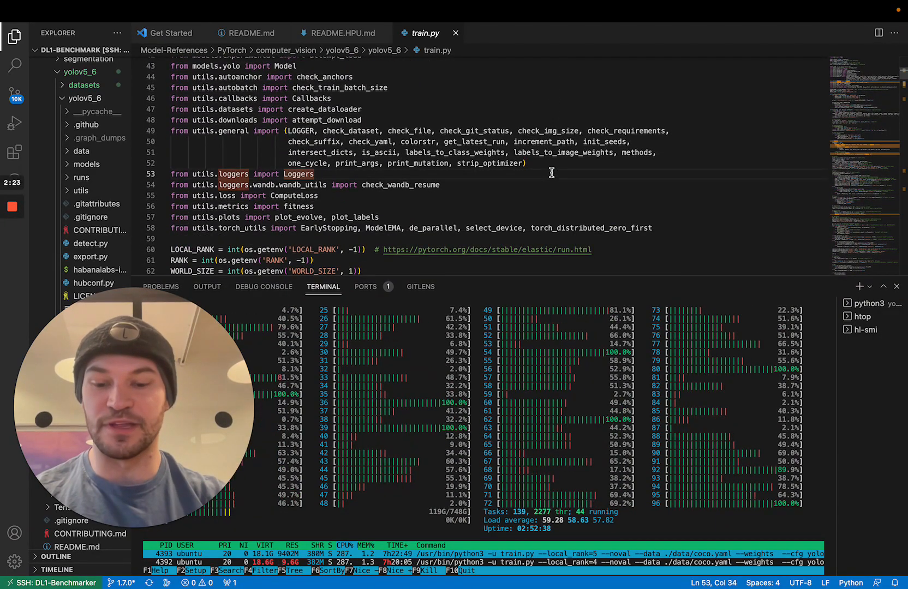
type("habana")
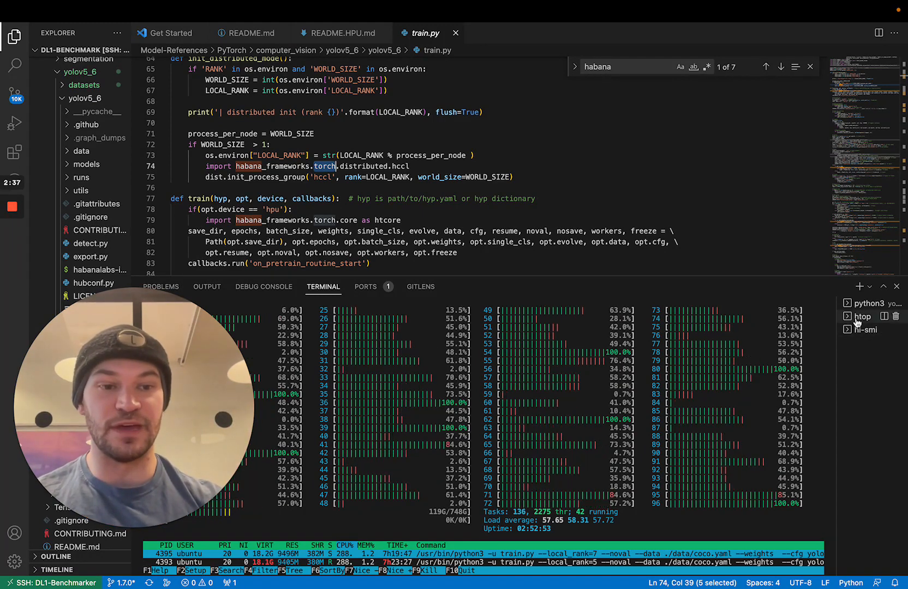
left_click(865, 330)
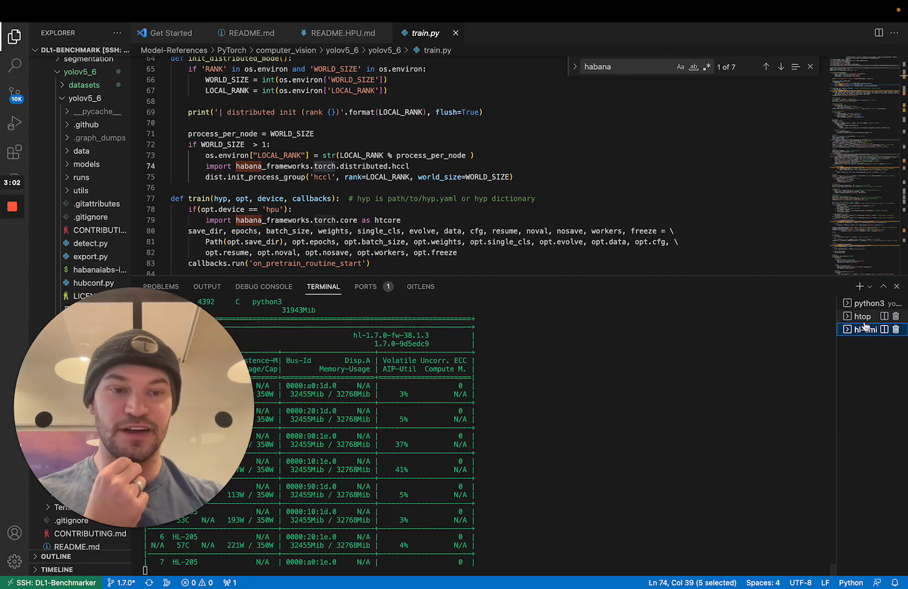
Step: Check hl-smi HPU utilisation, then switch back to the htop CPU usage terminal
left_click(862, 316)
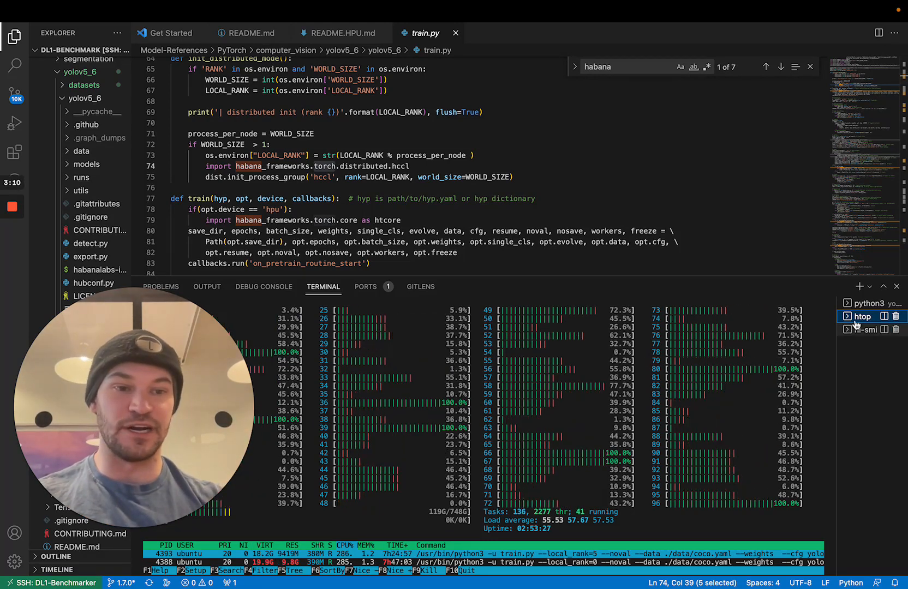
left_click(870, 302)
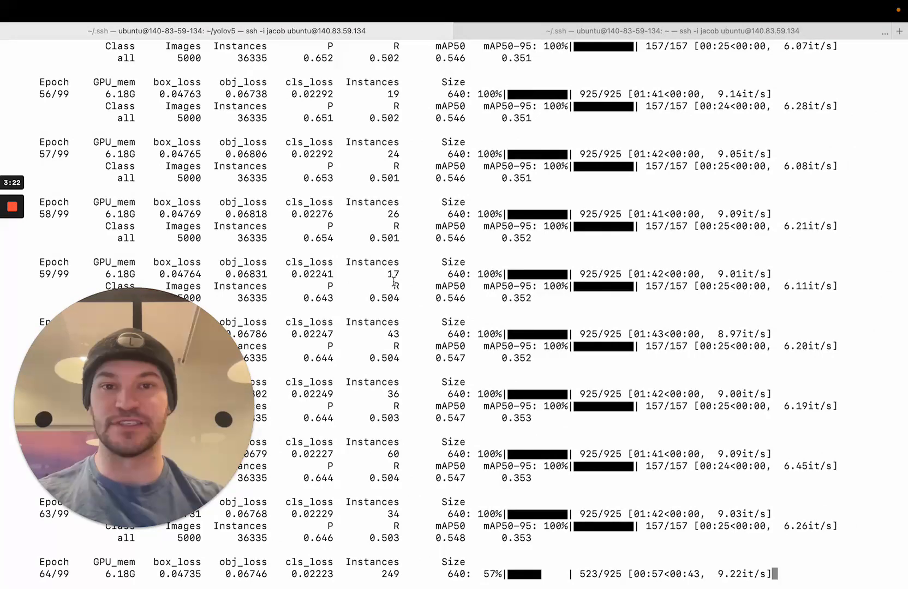
Step: Enter 'watch -n 1 nvidia-smi' and scroll the GPU log to 'Starting training for 100 epochs'
type("watch -n 1 nvidia-smi")
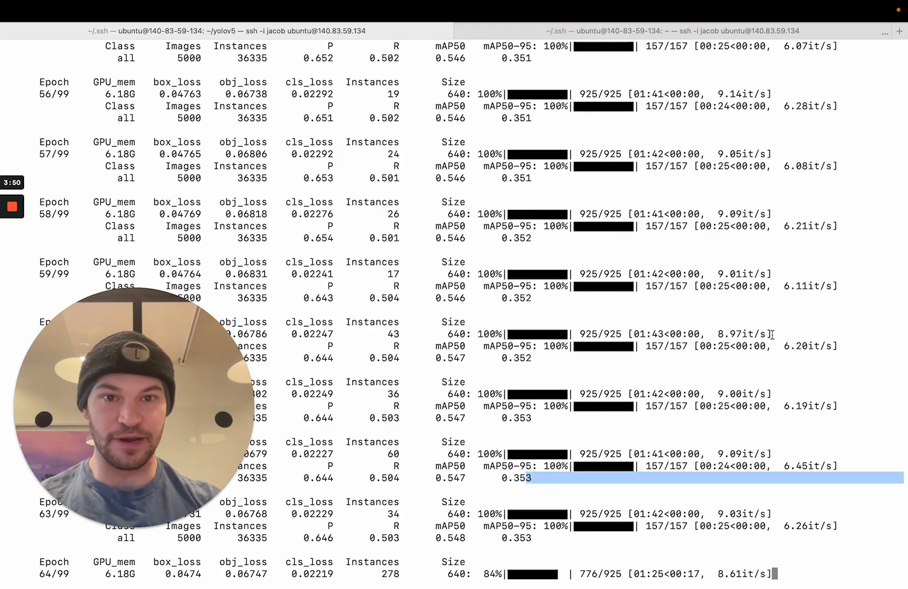
scroll("up", 3)
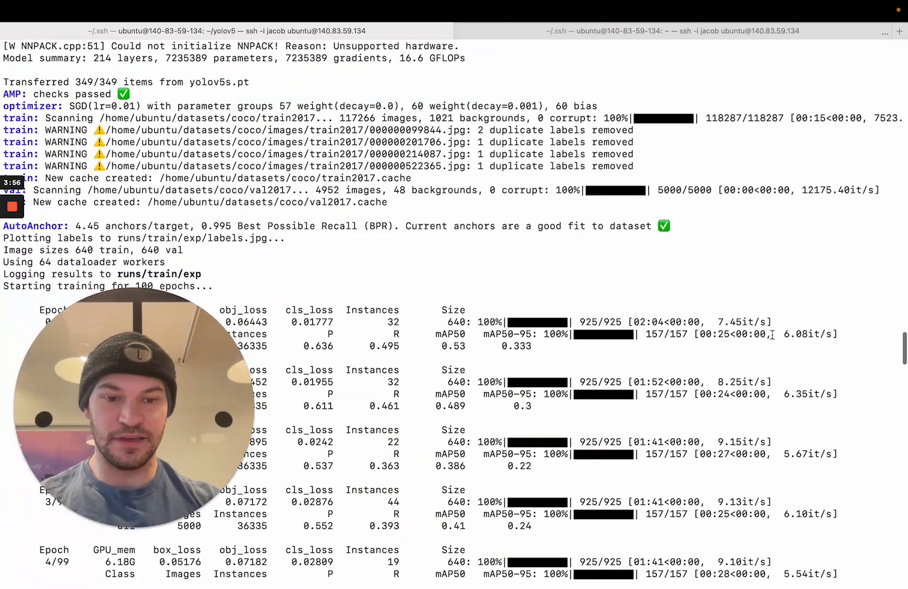
scroll("down", 3)
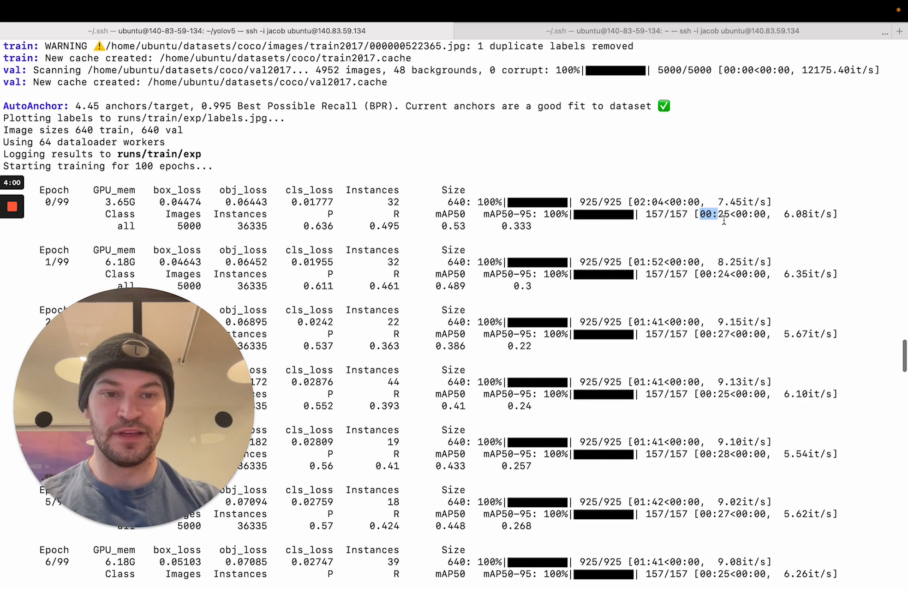
scroll("down", 3)
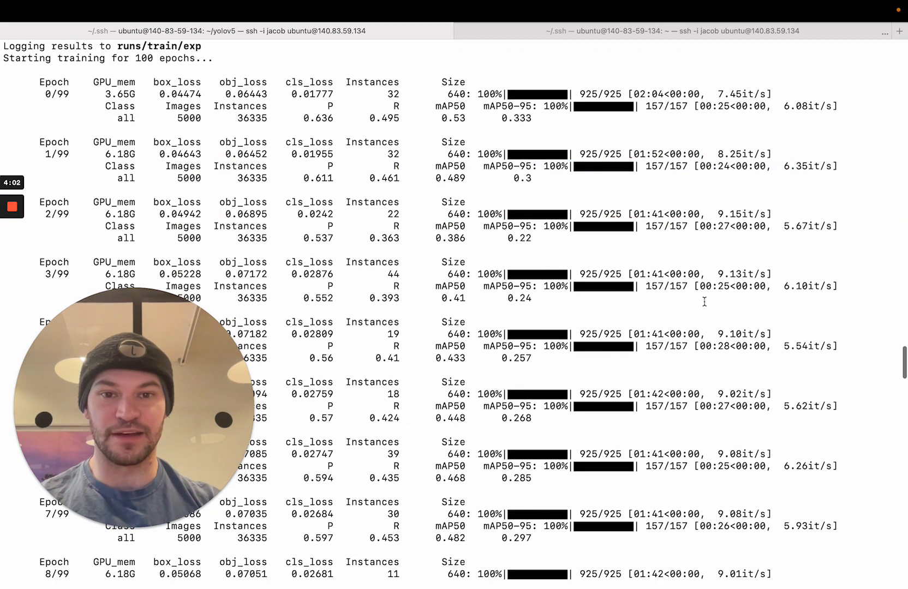
scroll("down", 3)
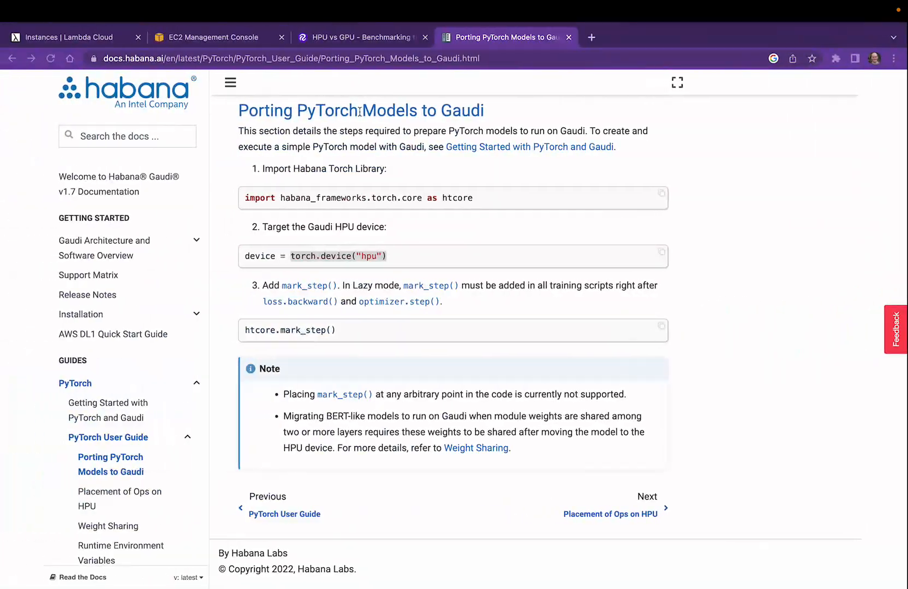
Step: Open the 'HPU vs GPU - Benchmarking' post and scroll to its $0.98 vs $0.73 per-epoch Conclusion
left_click(360, 38)
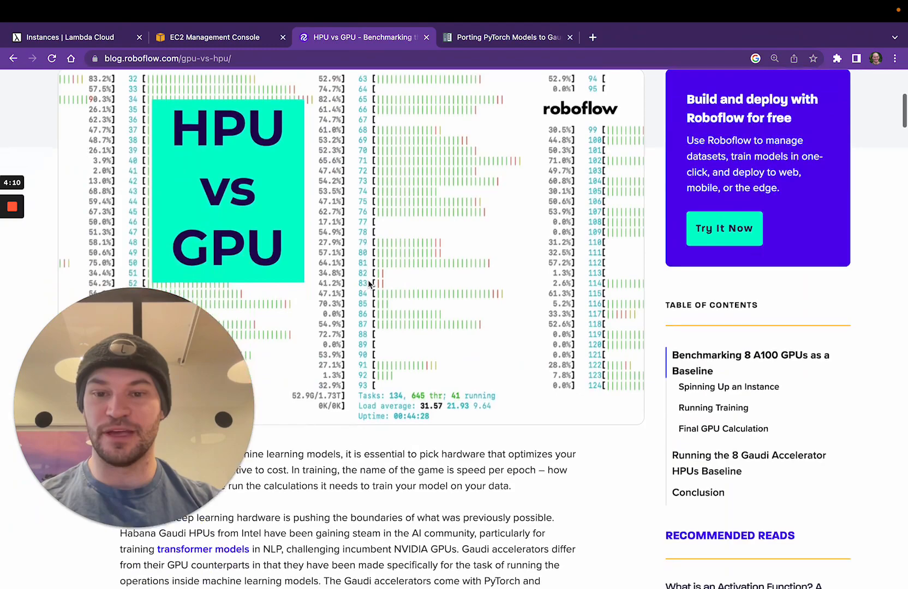
scroll("down", 3)
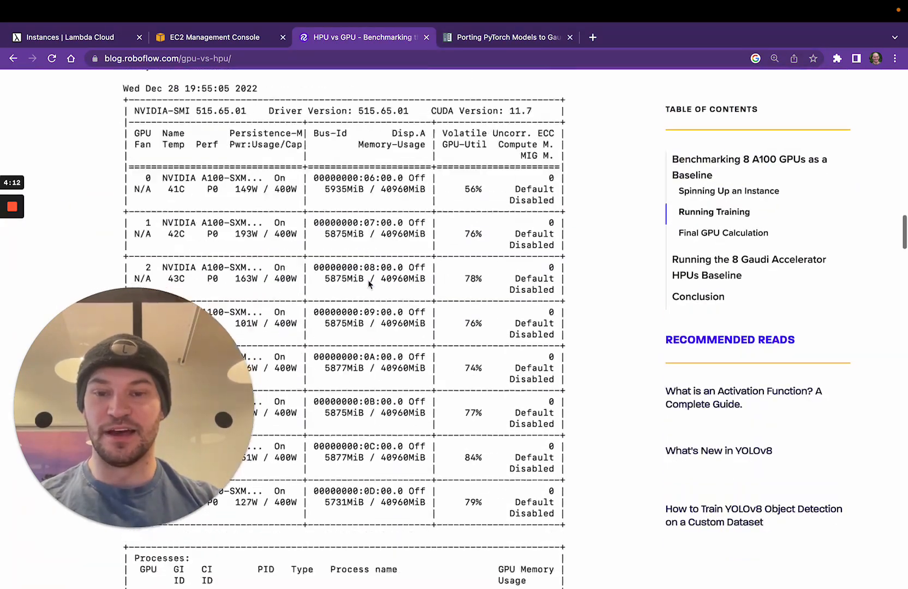
scroll("down", 3)
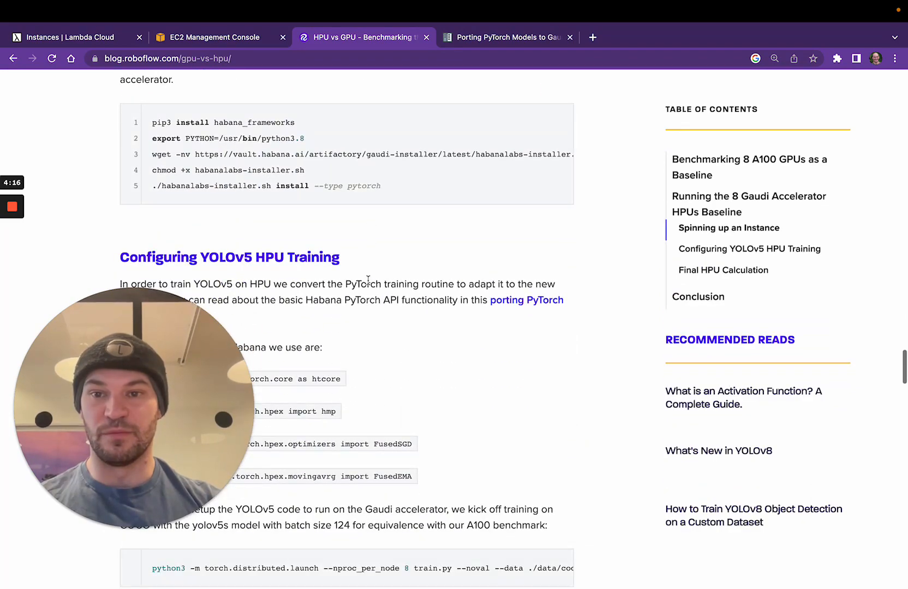
scroll("down", 3)
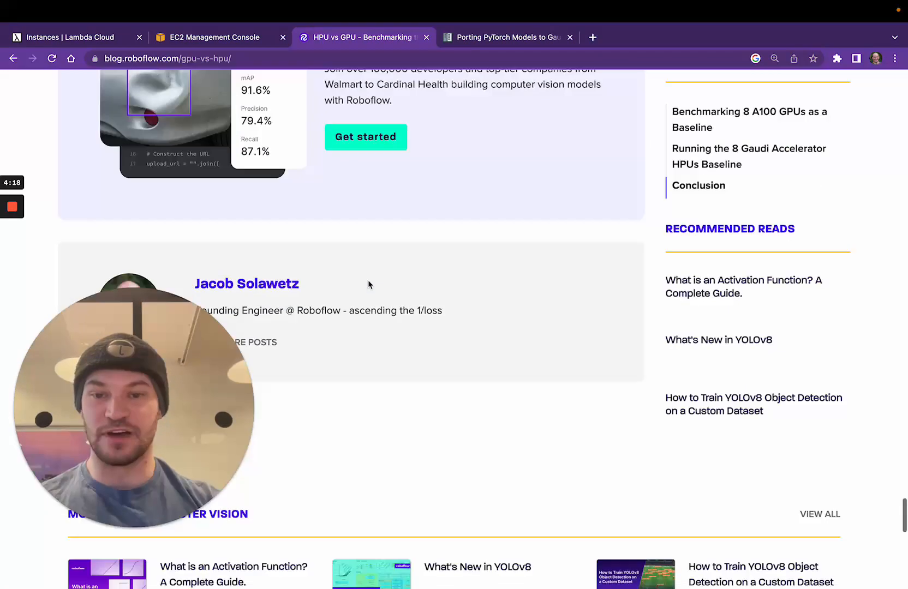
scroll("up", 3)
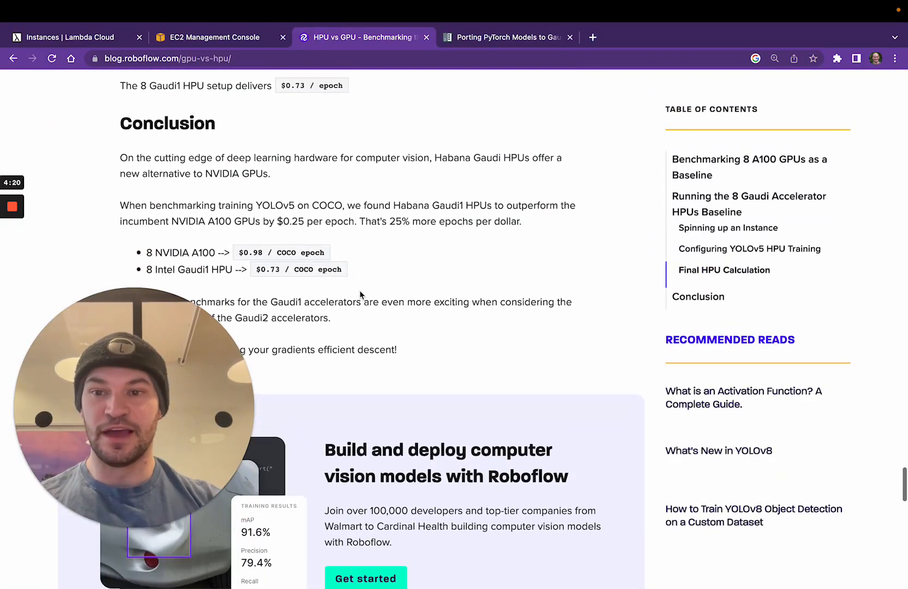